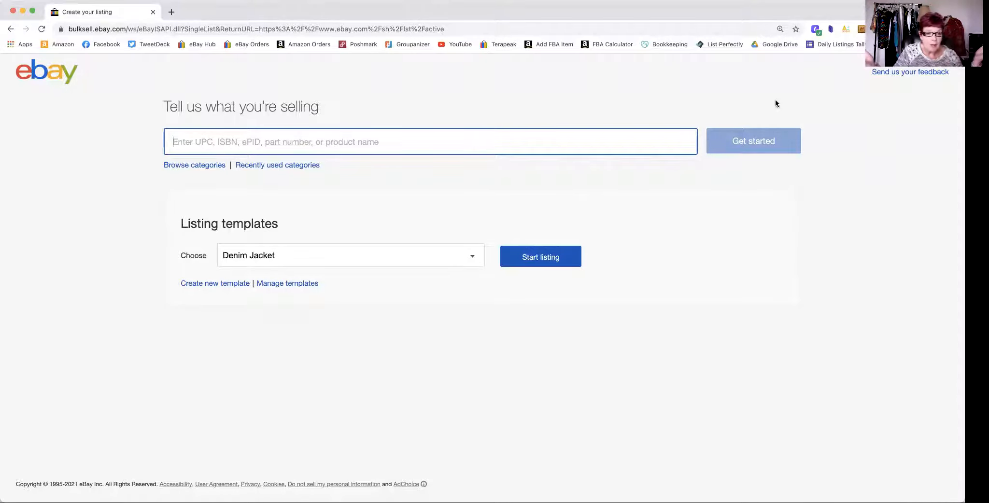
mouse_move(754, 109)
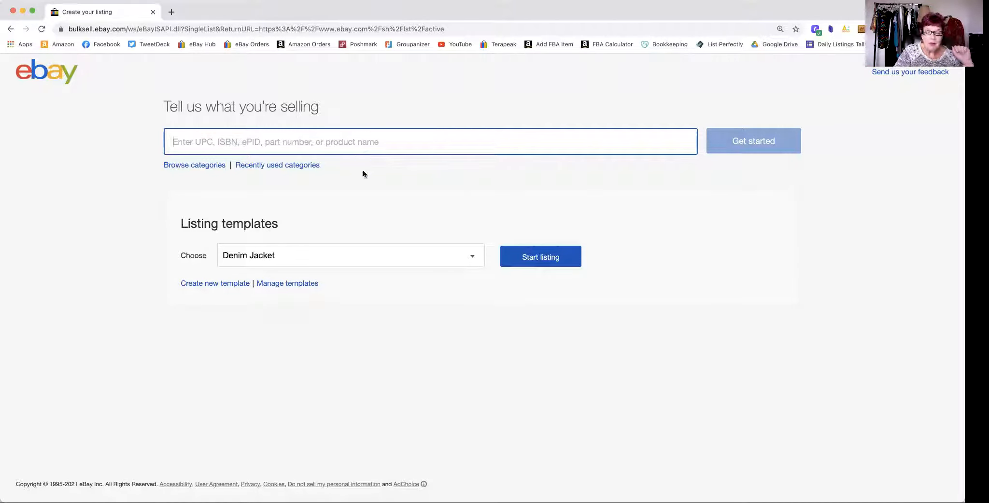
mouse_move(424, 174)
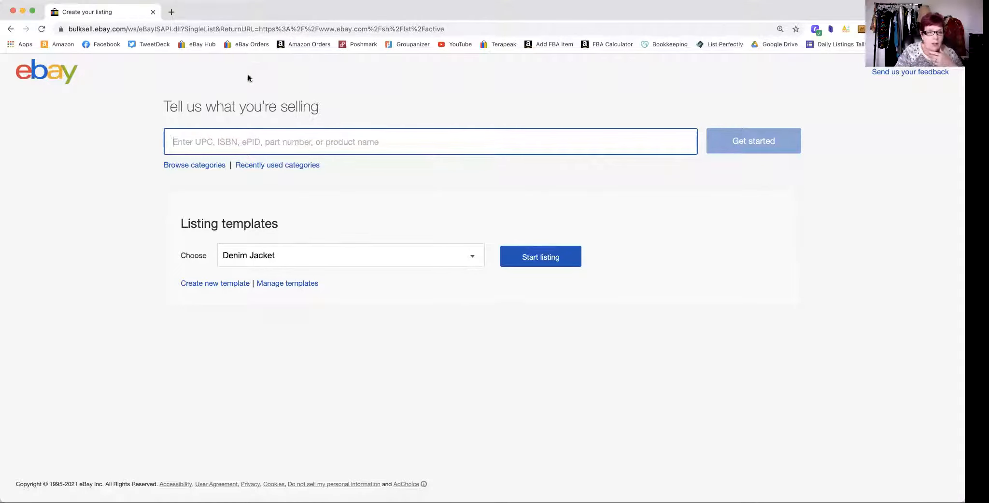
mouse_move(235, 72)
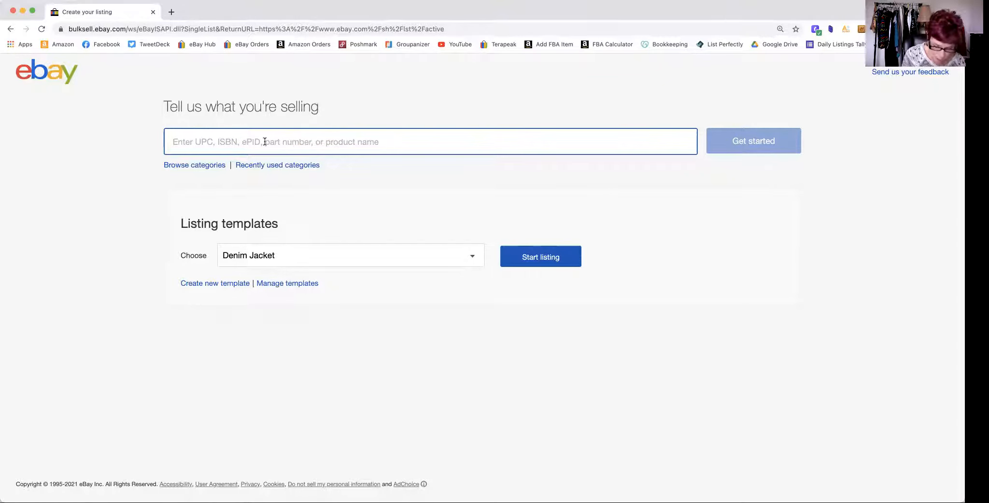
Enter the full Lucky Brand sundress title and pick the Women's Clothing > Dresses suggestion
type("Lucky Brand")
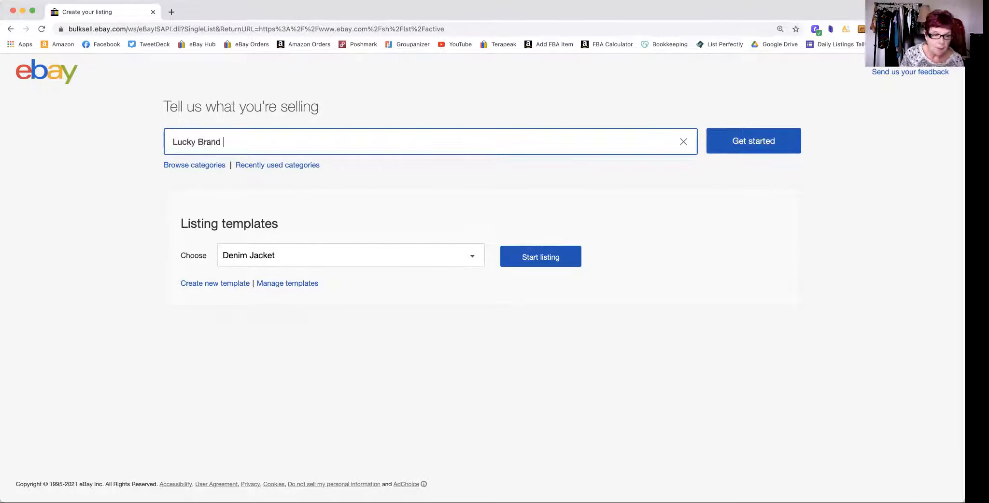
type("Mini Sundress Blue Floral S")
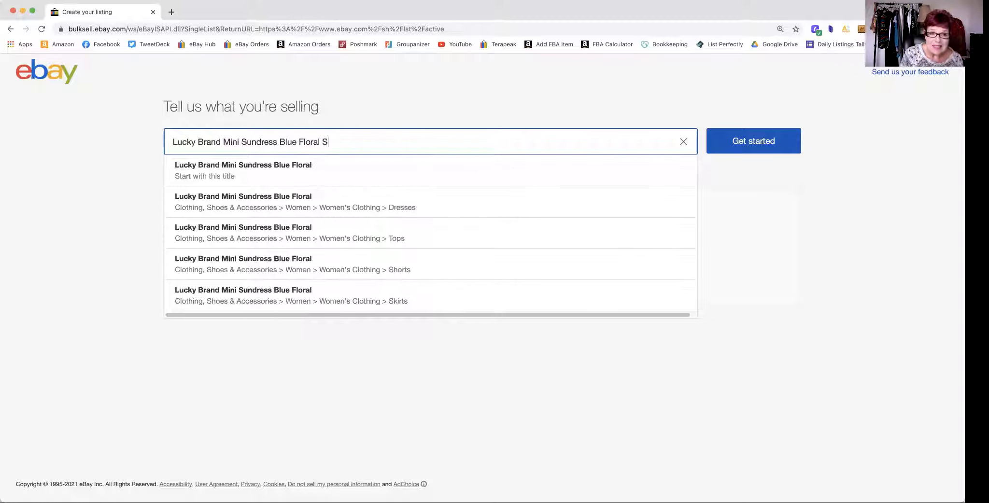
type("leeveless")
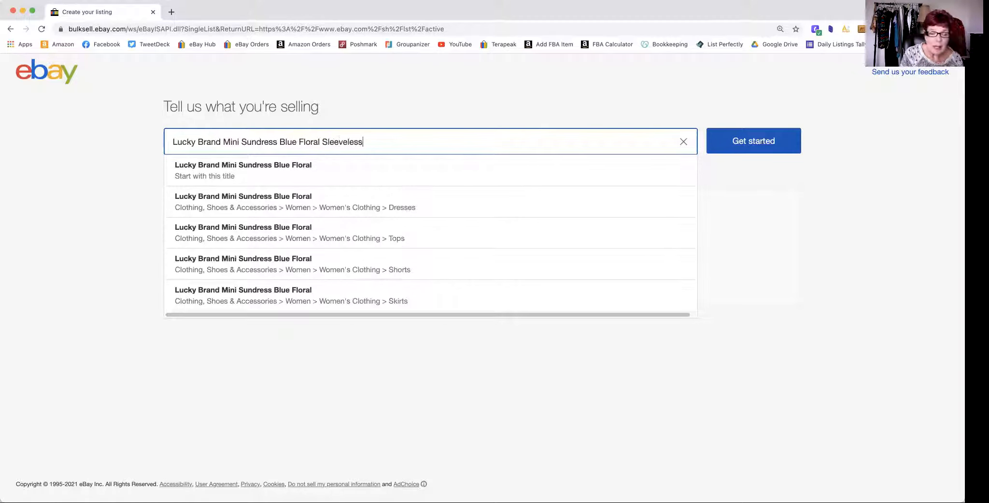
type("Drawstring Lined Festival B")
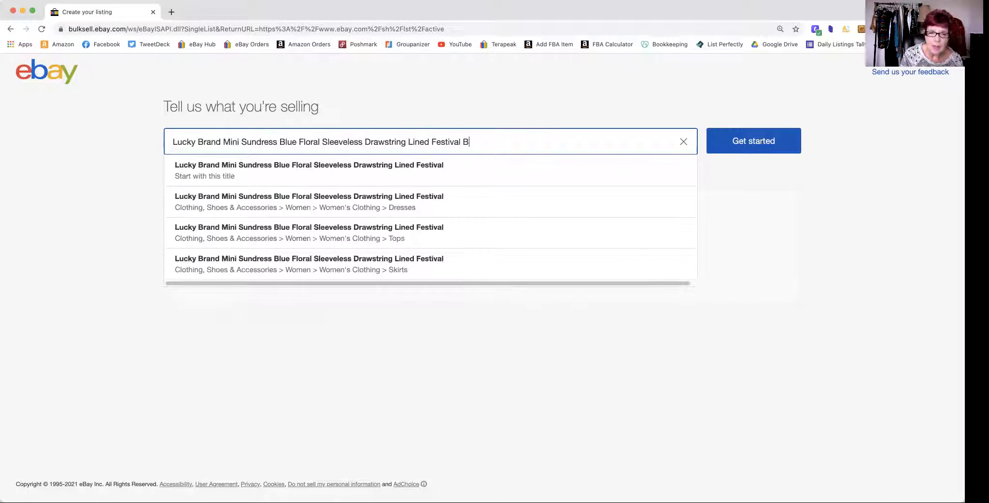
type("oho")
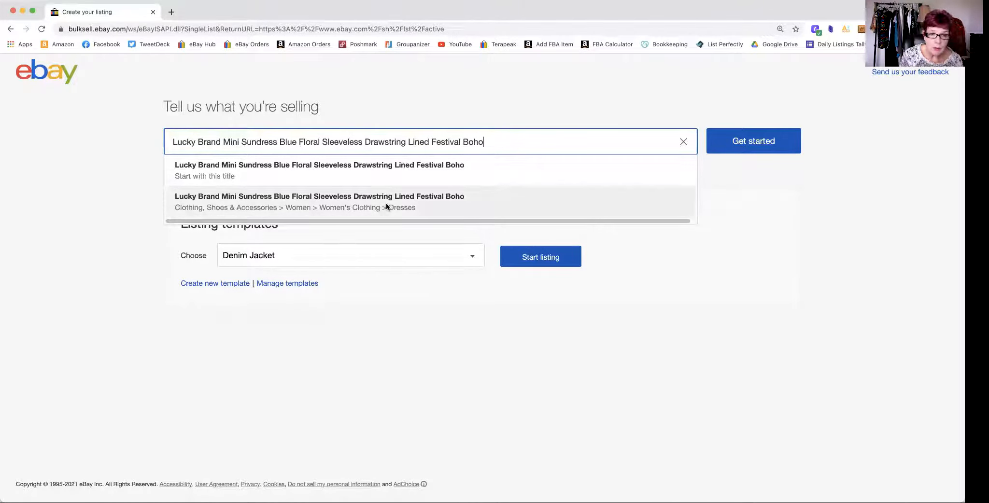
left_click(540, 256)
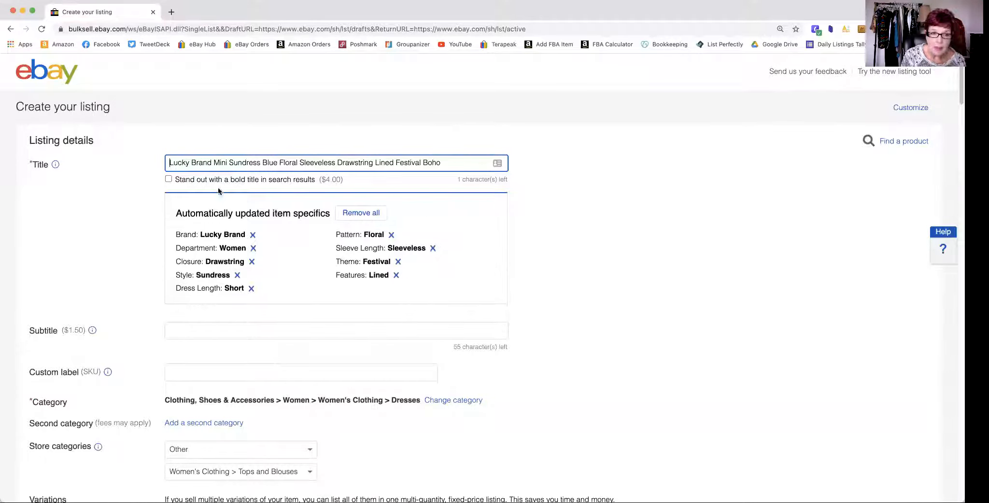
scroll("down", 3)
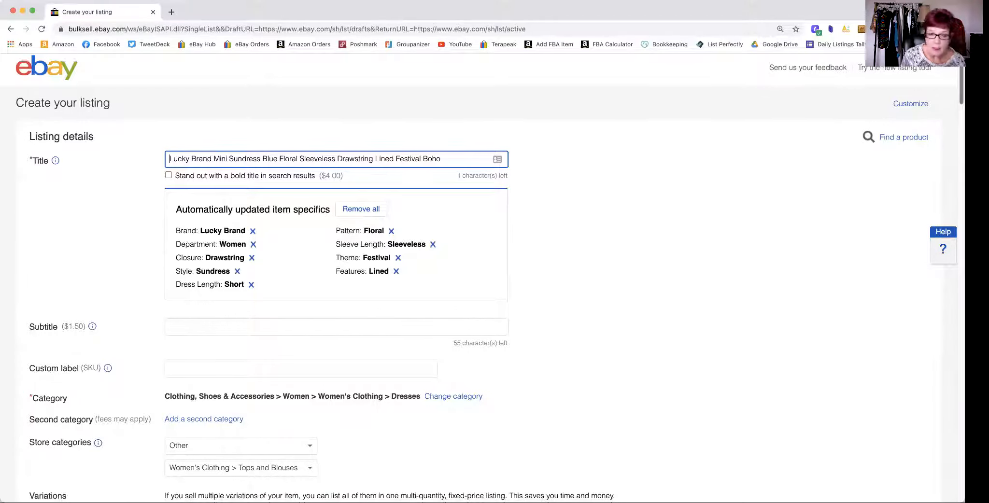
scroll("down", 3)
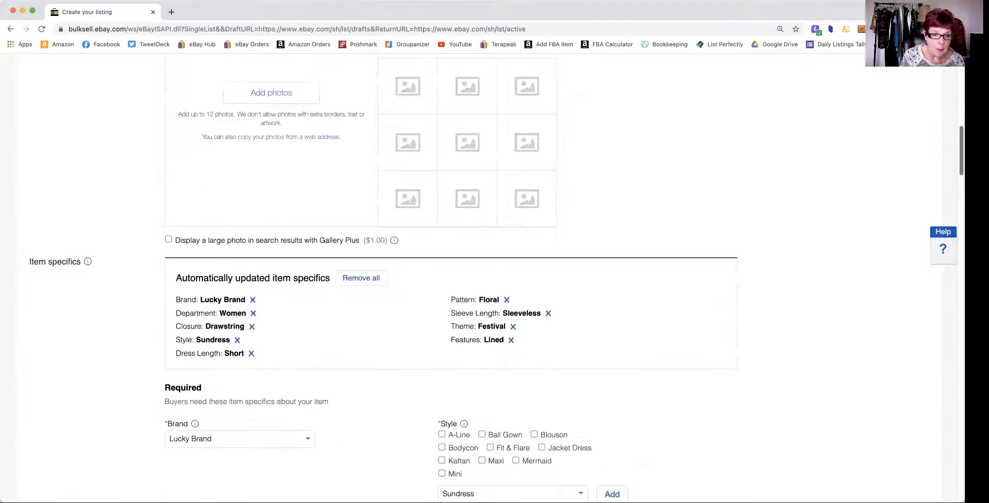
scroll("down", 3)
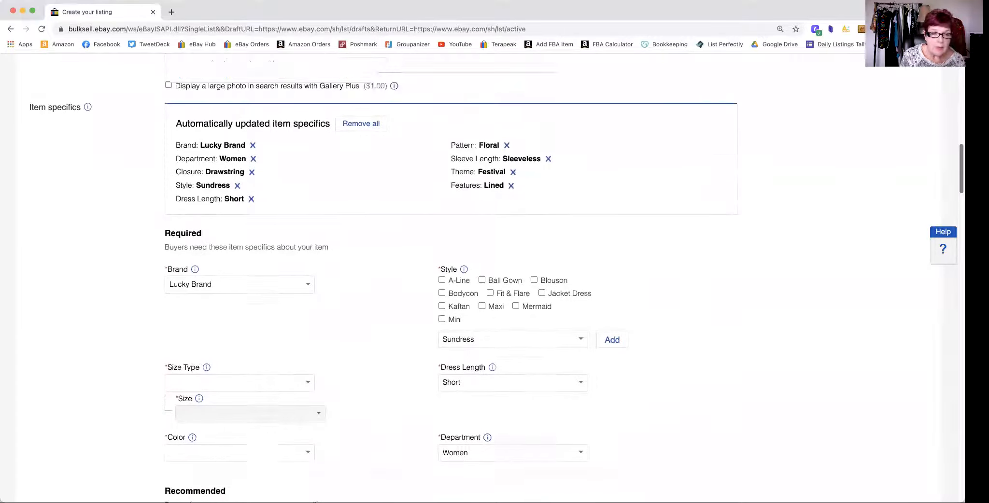
scroll("down", 3)
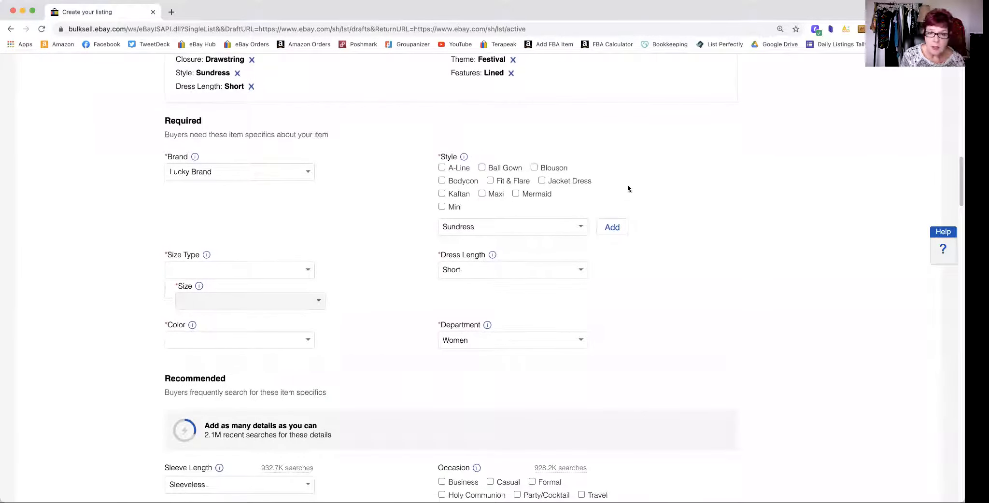
mouse_move(584, 112)
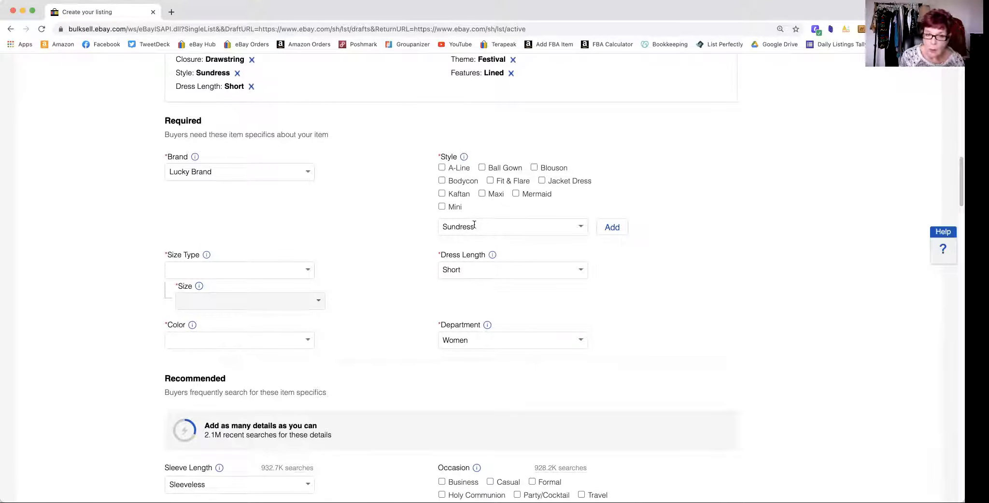
mouse_move(478, 201)
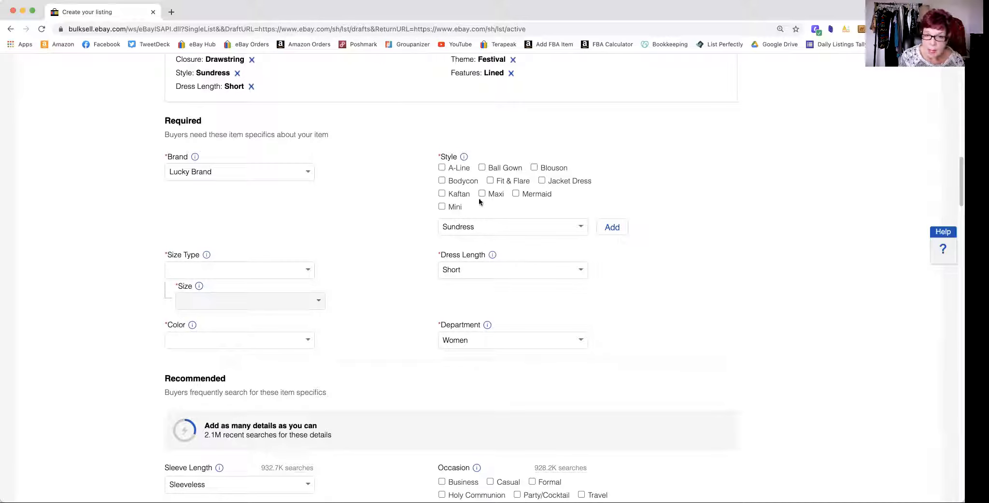
mouse_move(492, 208)
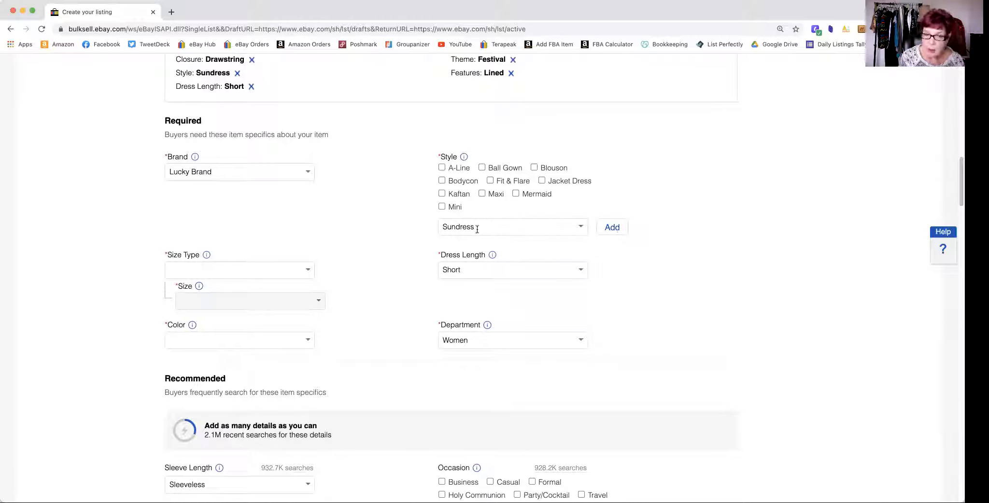
Add the pending Sundress value to Style so it appears checked
left_click(511, 227)
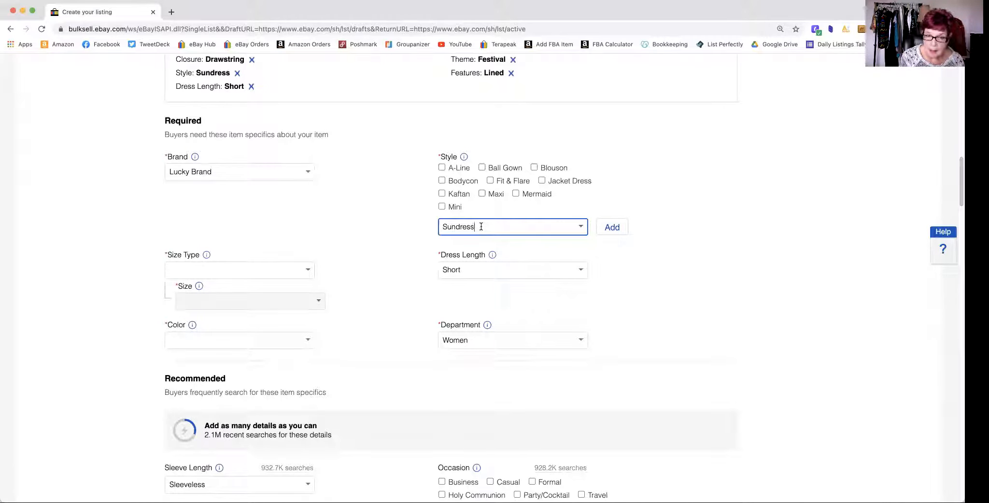
left_click(611, 227)
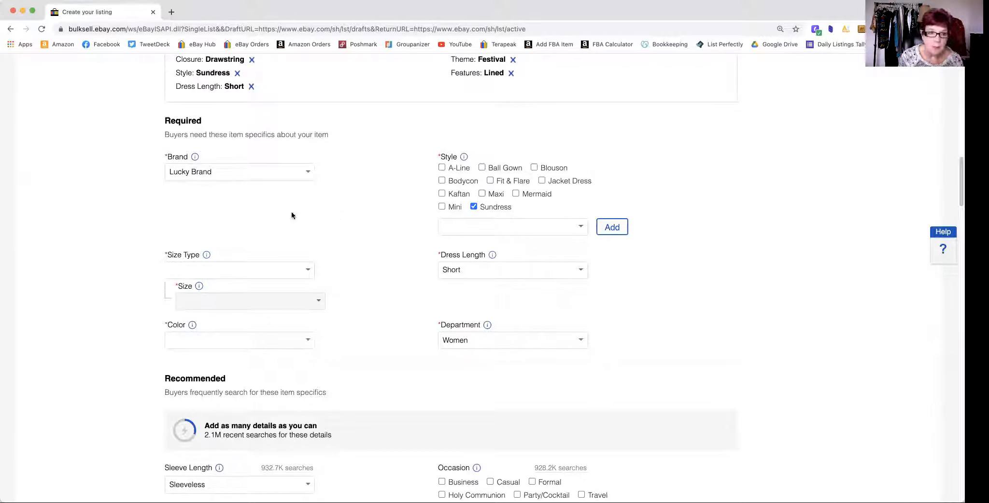
Set the dress's size type to Regular and size to S
left_click(239, 270)
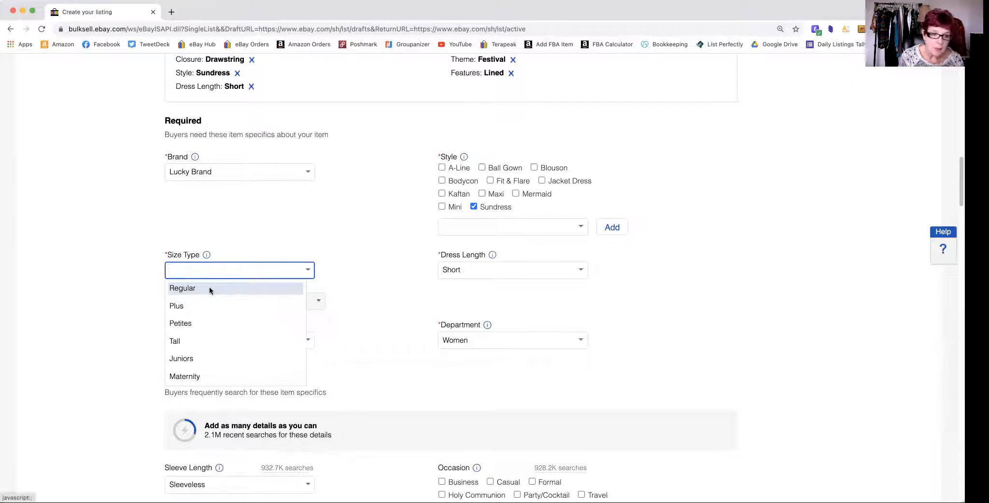
left_click(181, 288)
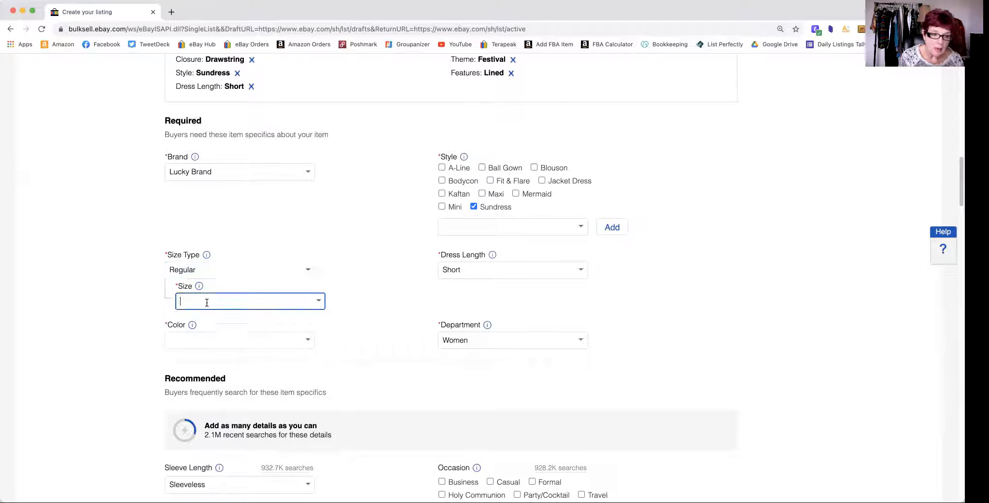
type("S")
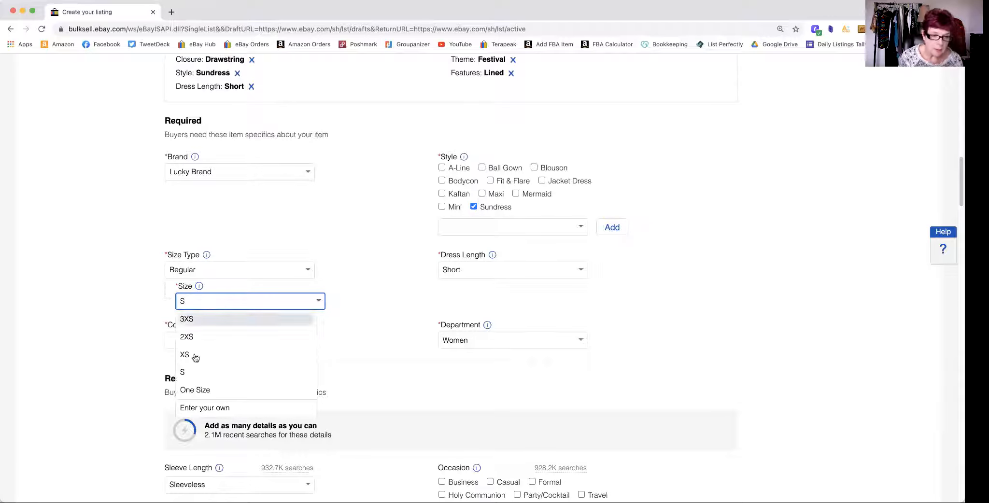
left_click(182, 371)
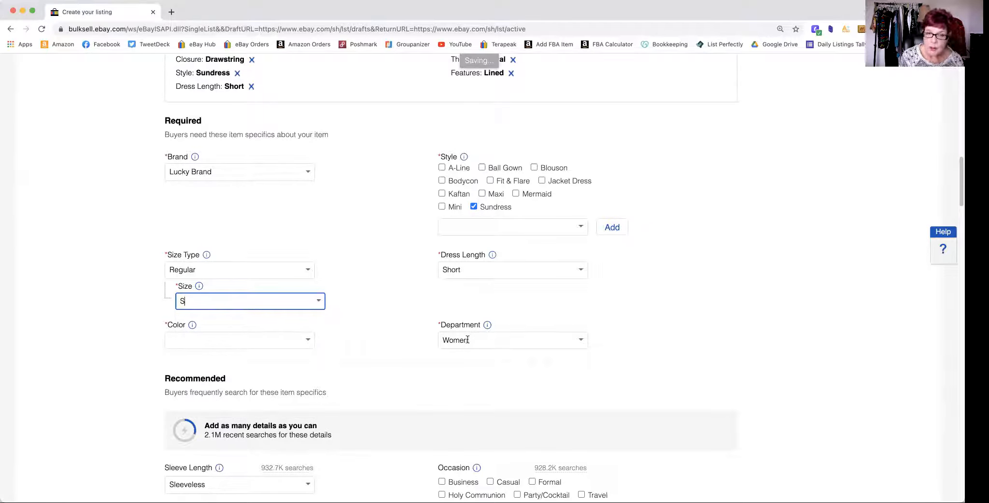
Search 'Blu' in the Color field and select Blue
left_click(239, 340)
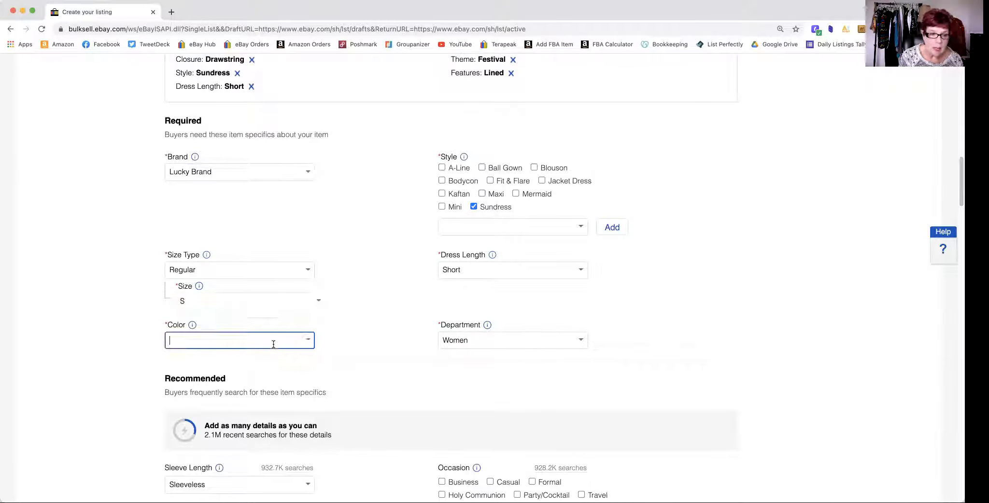
type("B")
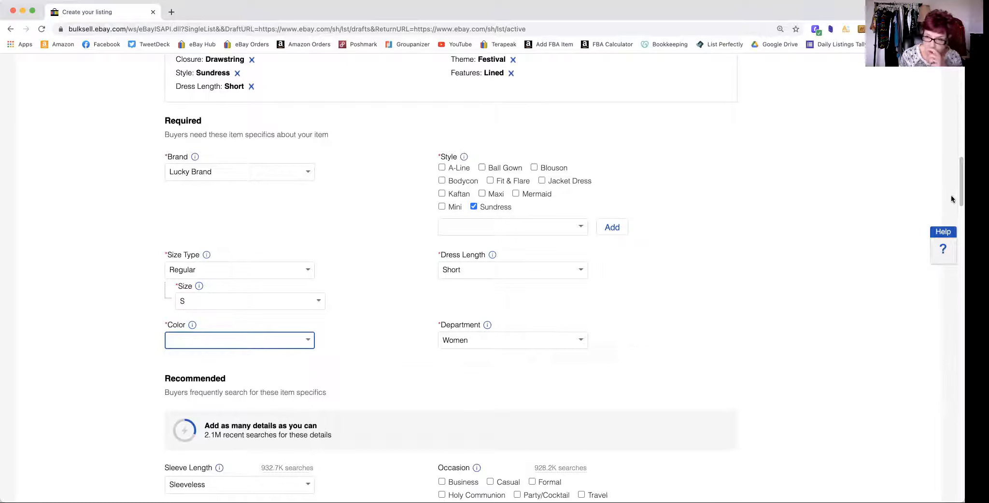
scroll("down", 3)
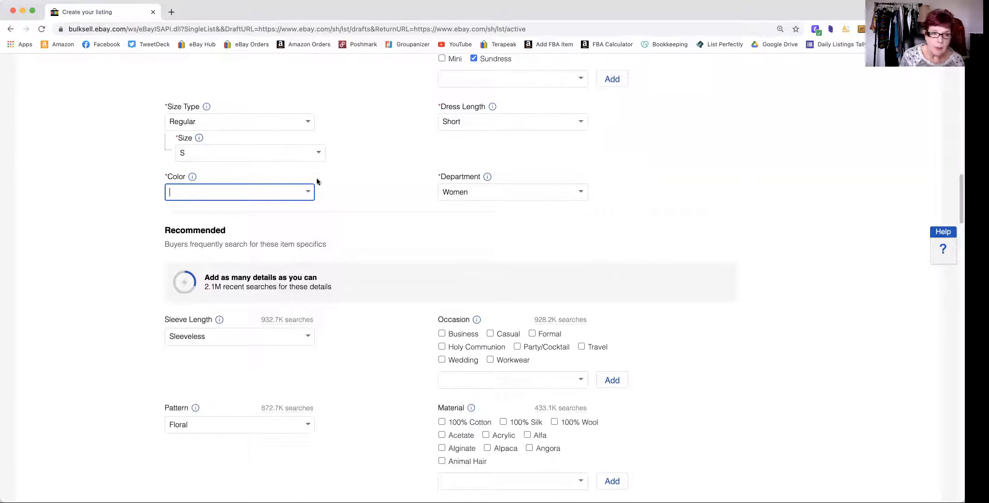
left_click(240, 191)
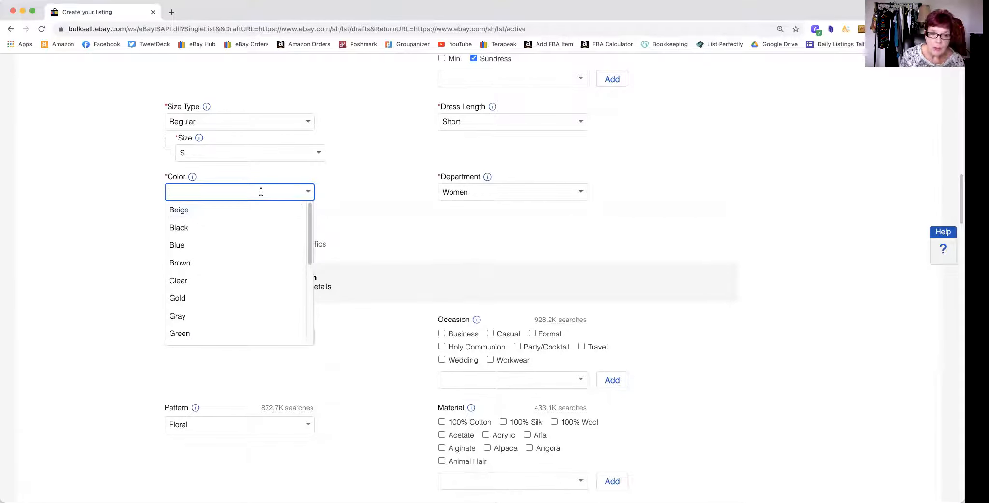
type("Blu")
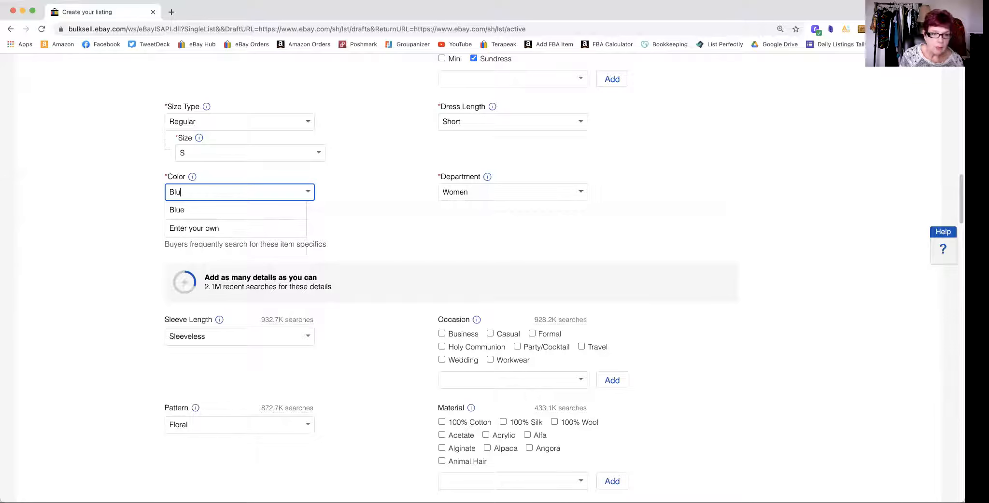
left_click(178, 210)
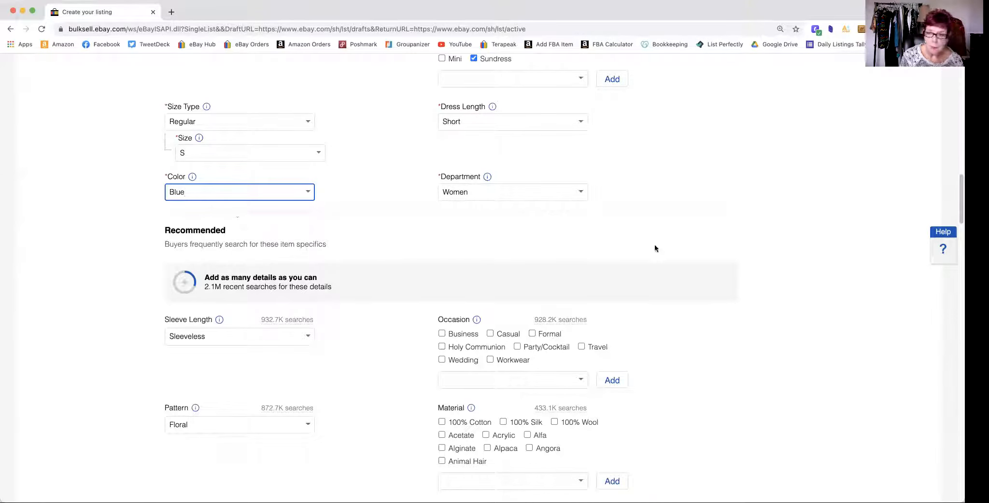
scroll("down", 3)
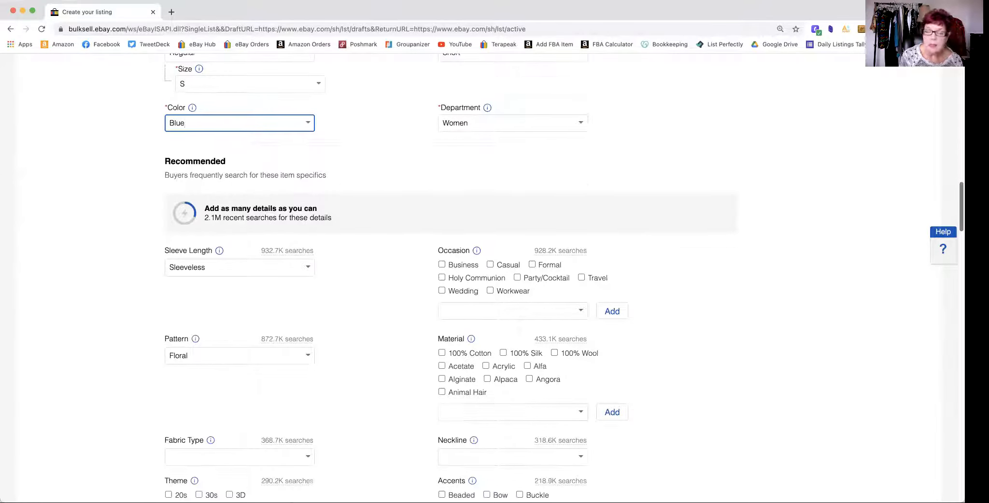
scroll("down", 3)
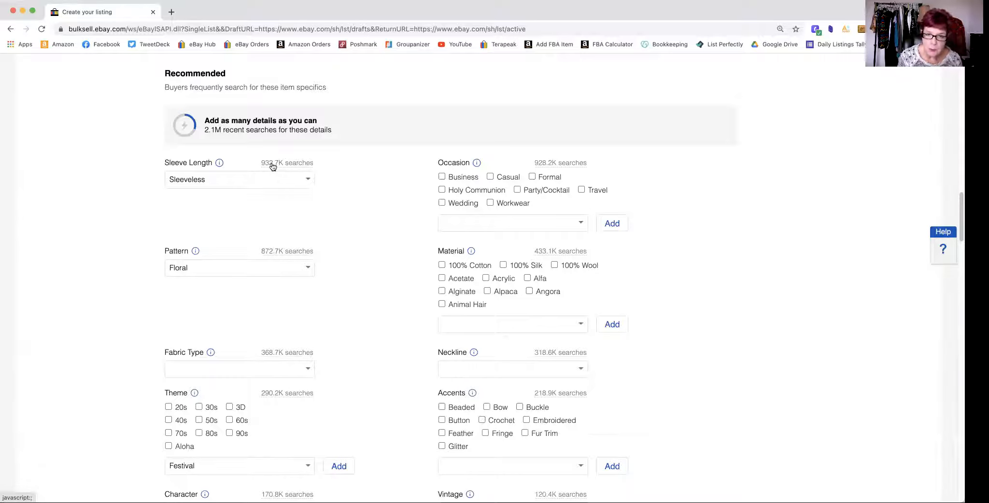
mouse_move(501, 163)
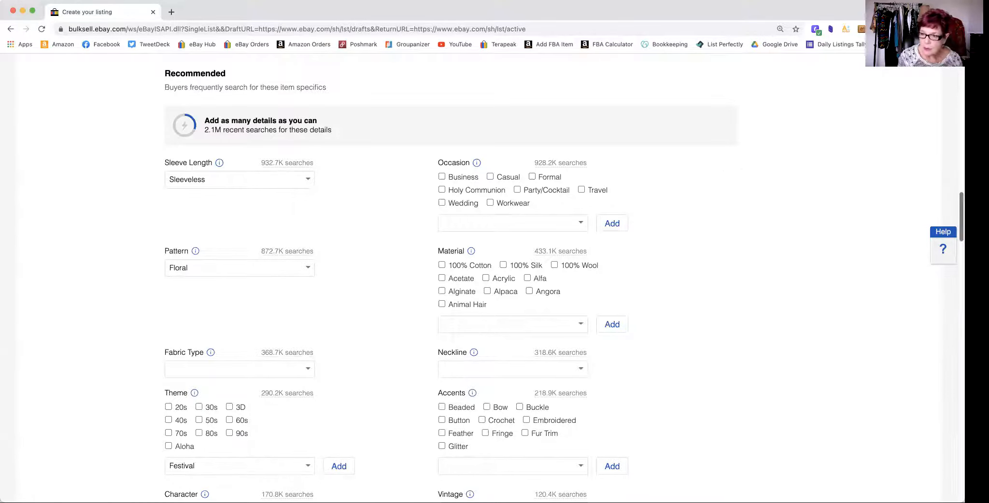
scroll("down", 3)
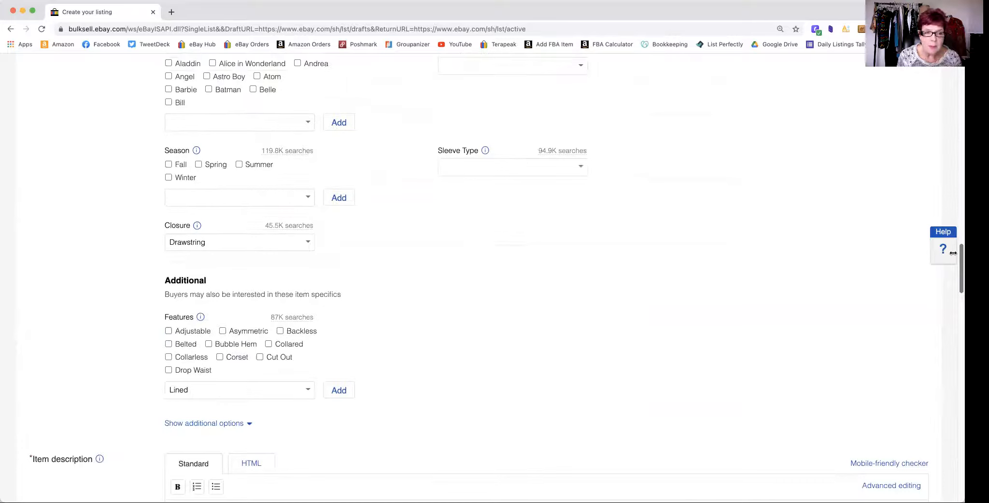
scroll("down", 3)
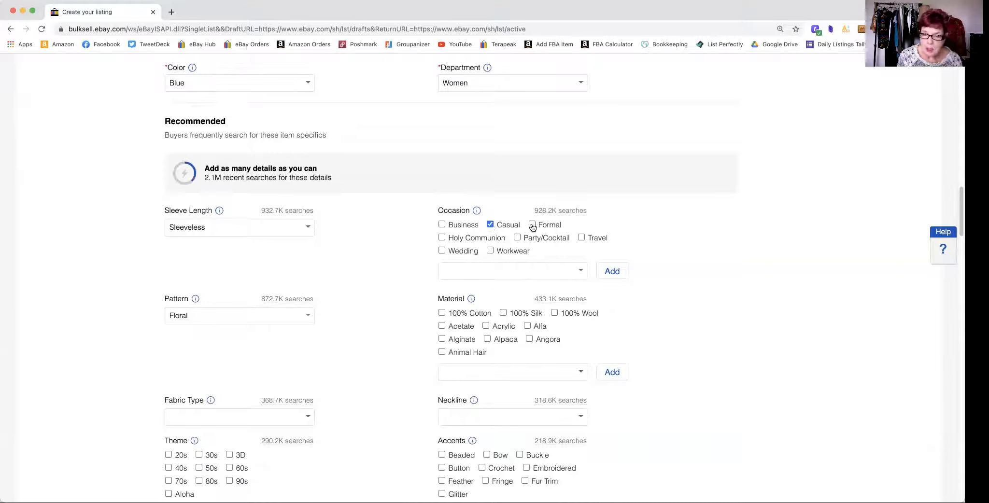
Check Party/Cocktail and Travel under Occasion, and 100% Cotton under Material
left_click(516, 238)
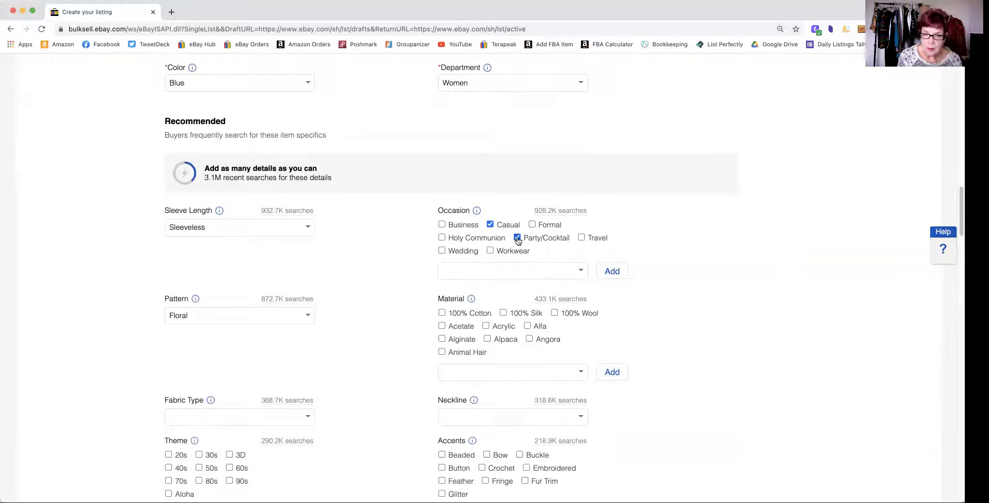
left_click(581, 238)
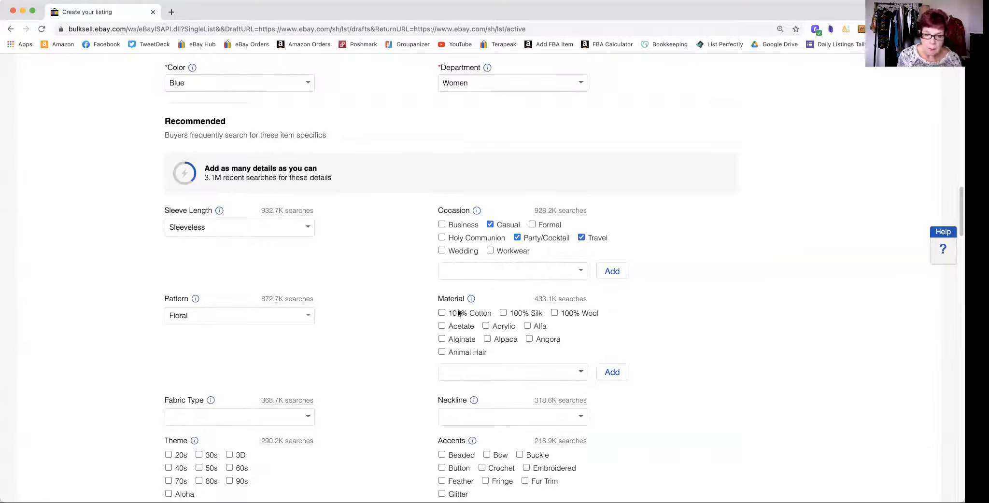
left_click(442, 313)
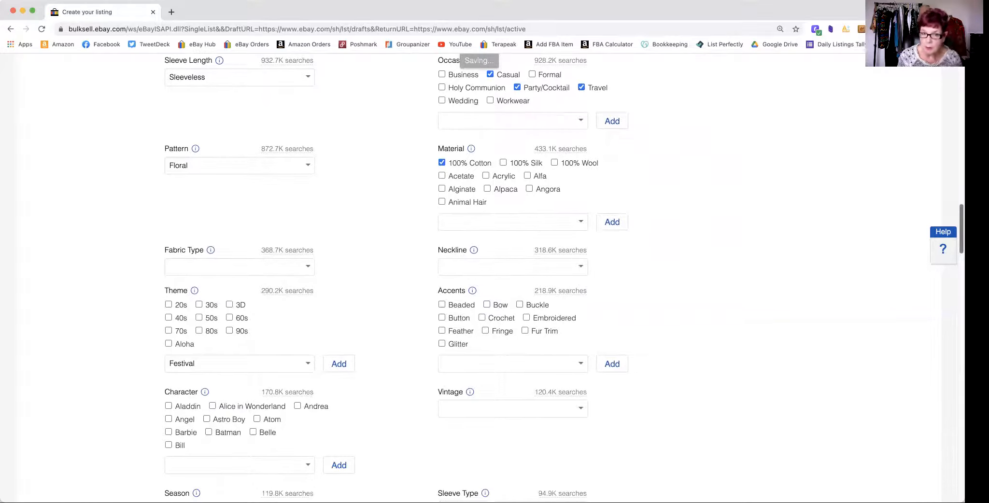
scroll("down", 3)
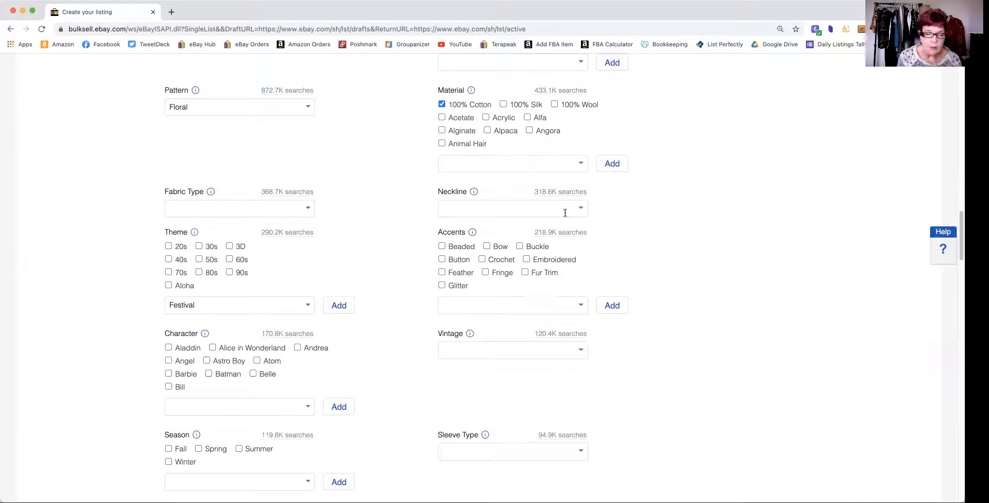
mouse_move(388, 213)
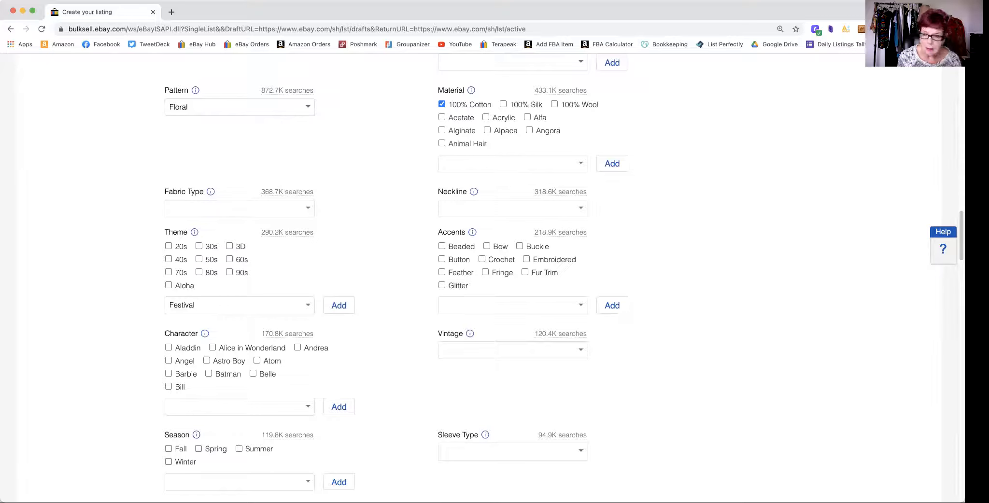
Check Spring and Summer under the dress's Season specific
scroll("down", 3)
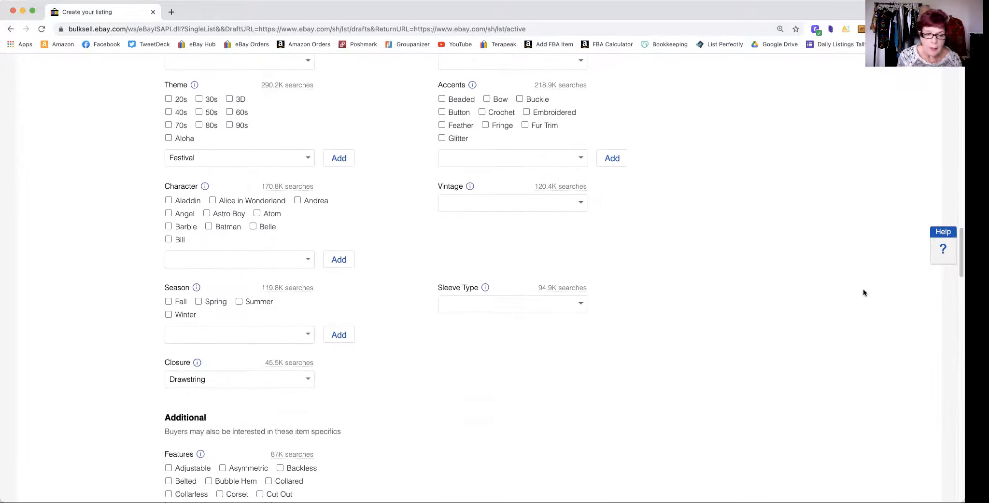
left_click(198, 301)
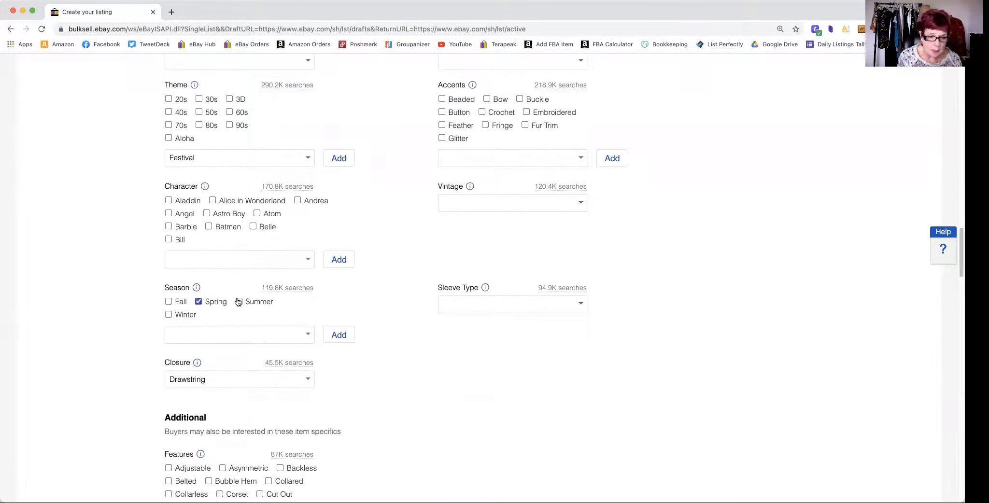
left_click(239, 301)
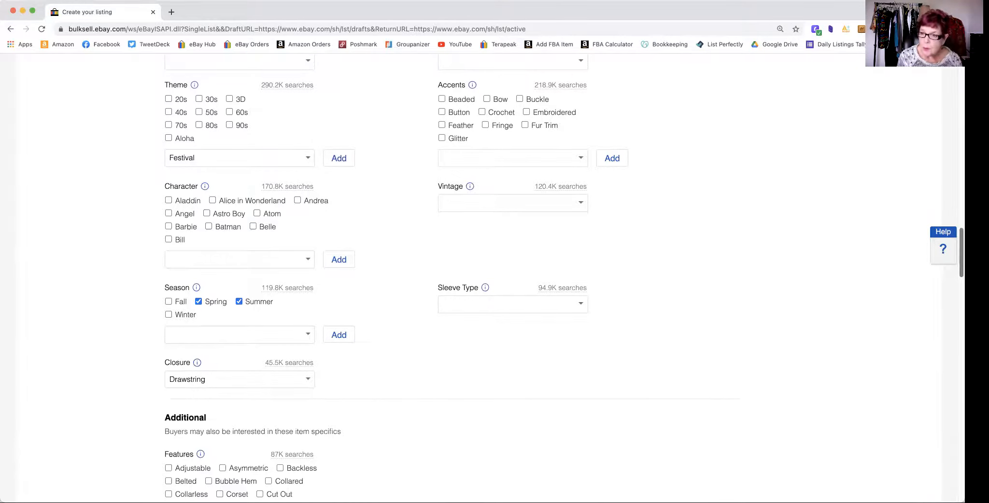
scroll("up", 3)
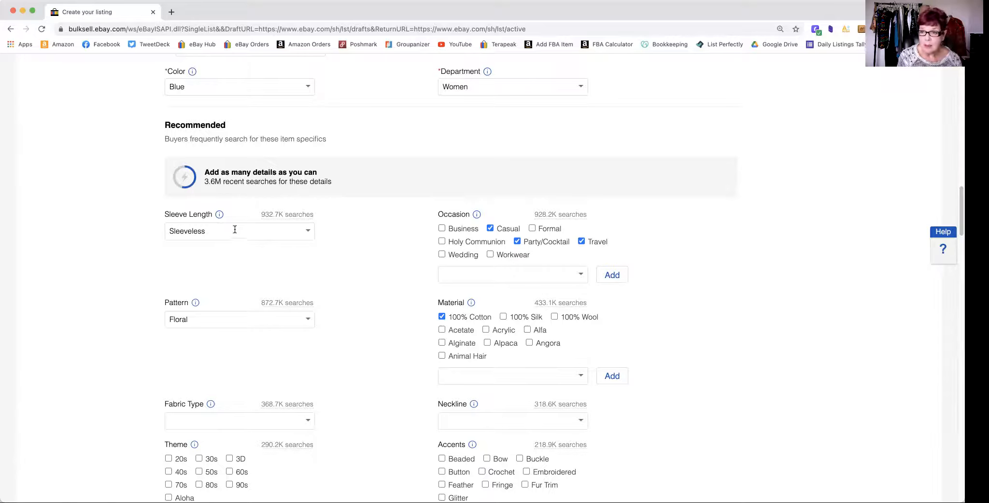
mouse_move(851, 192)
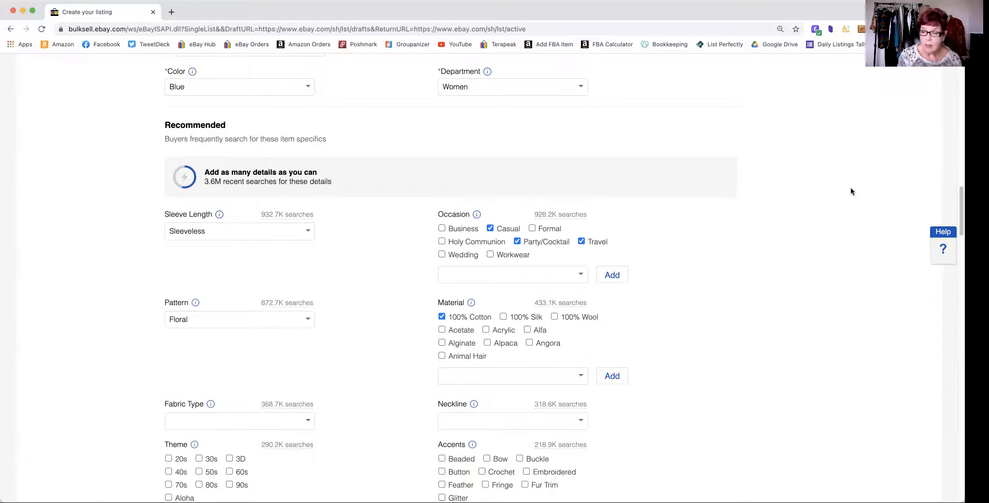
scroll("down", 3)
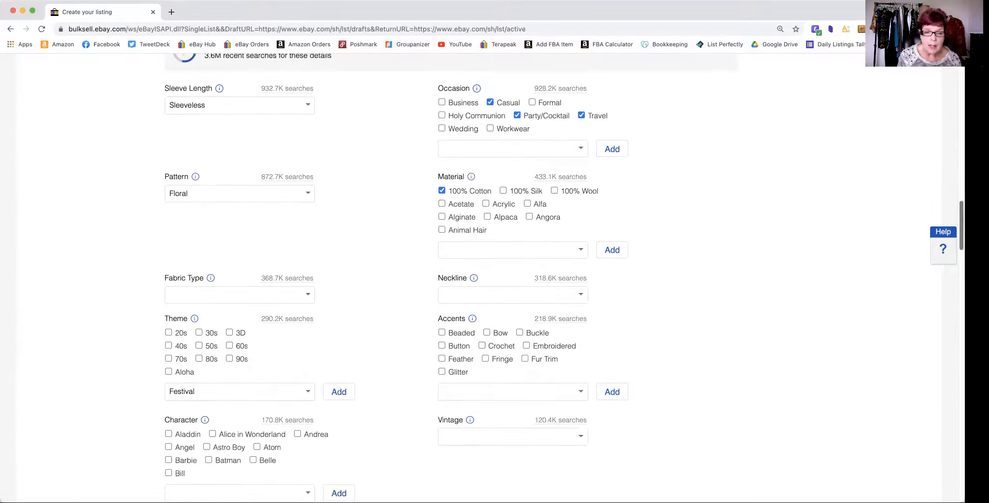
scroll("down", 3)
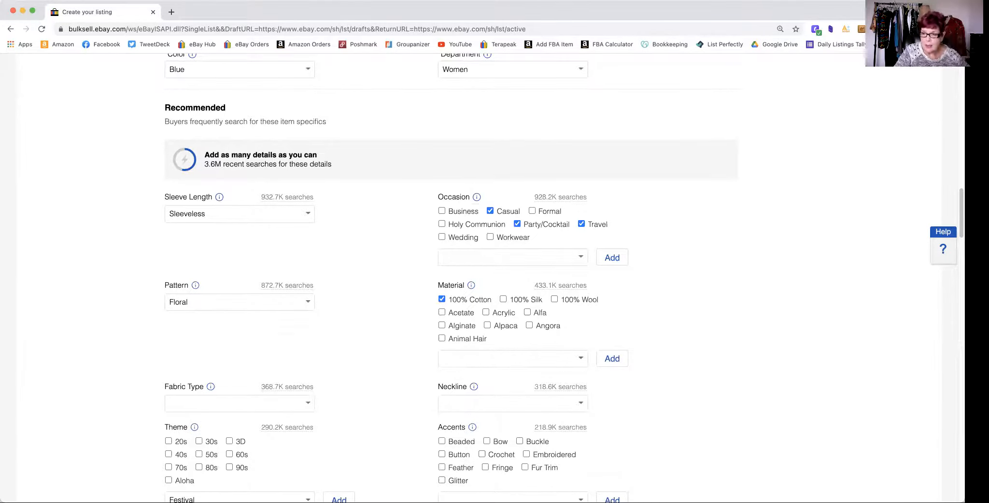
scroll("down", 3)
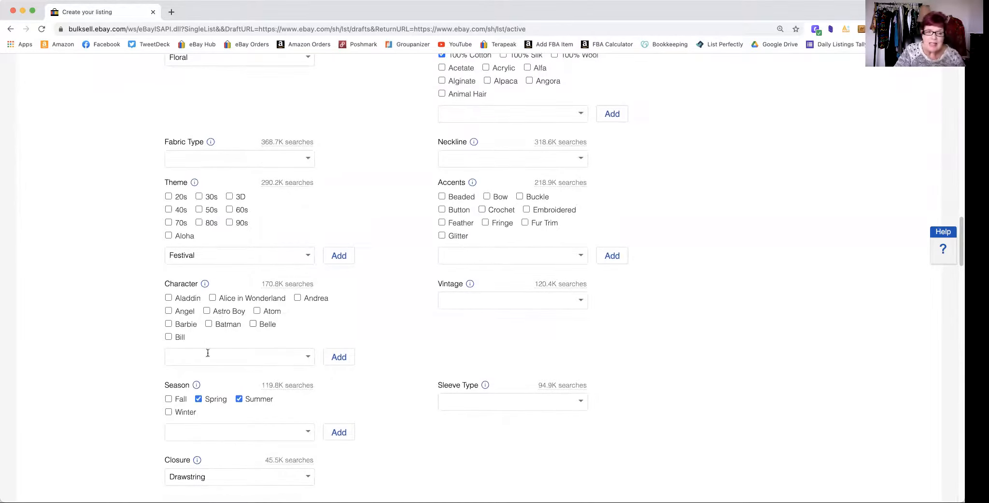
mouse_move(655, 300)
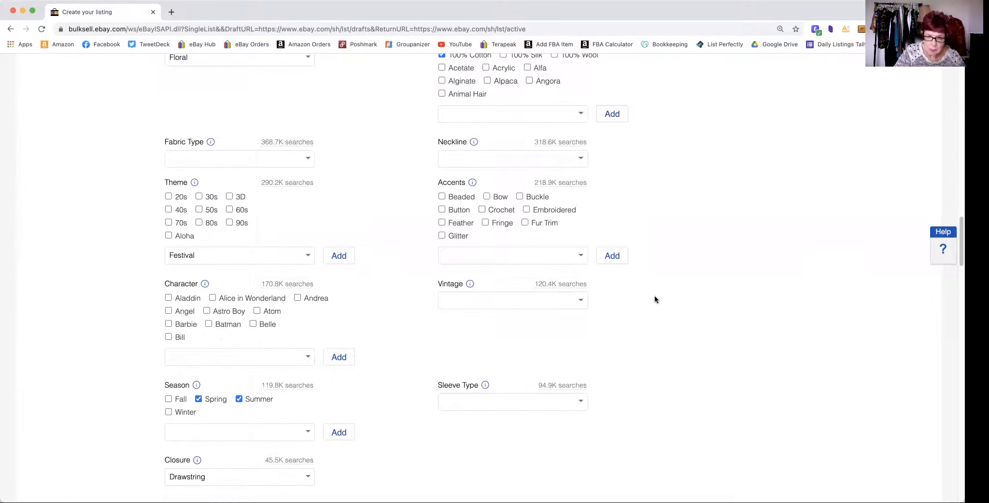
scroll("down", 3)
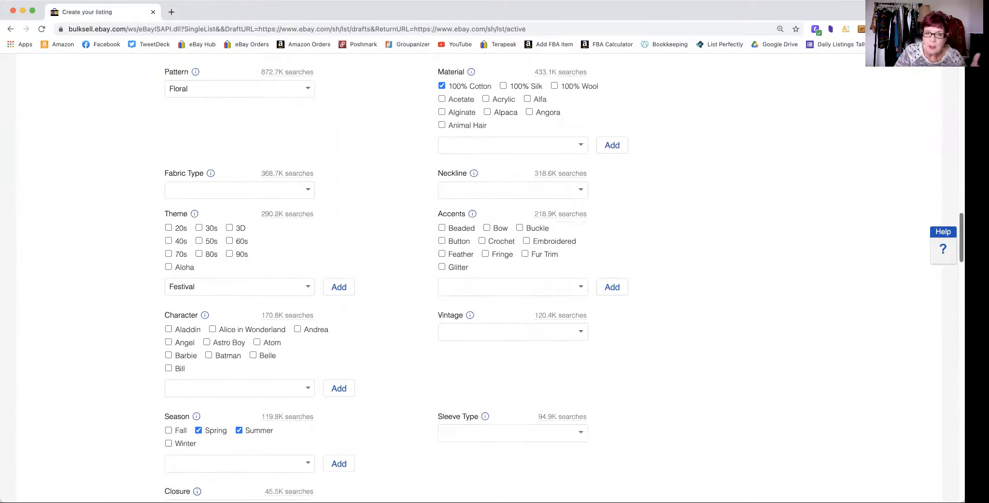
scroll("up", 3)
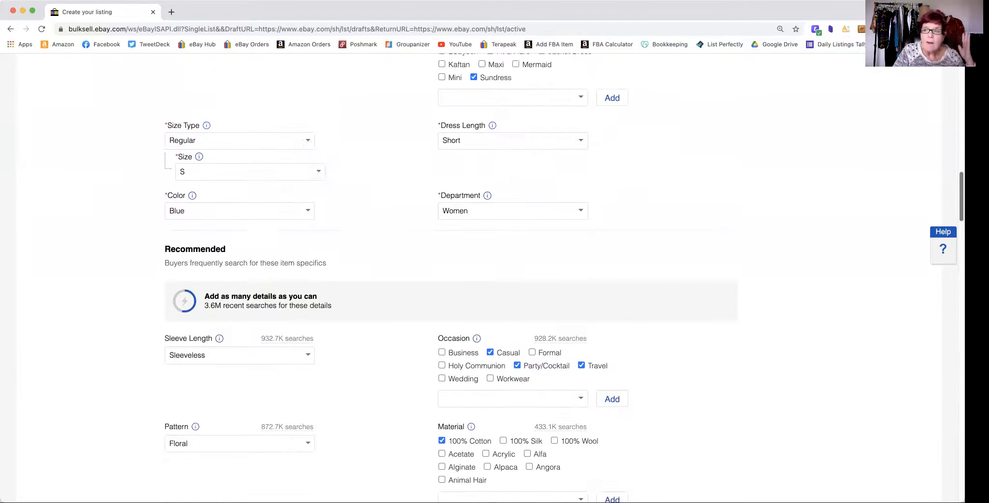
scroll("down", 3)
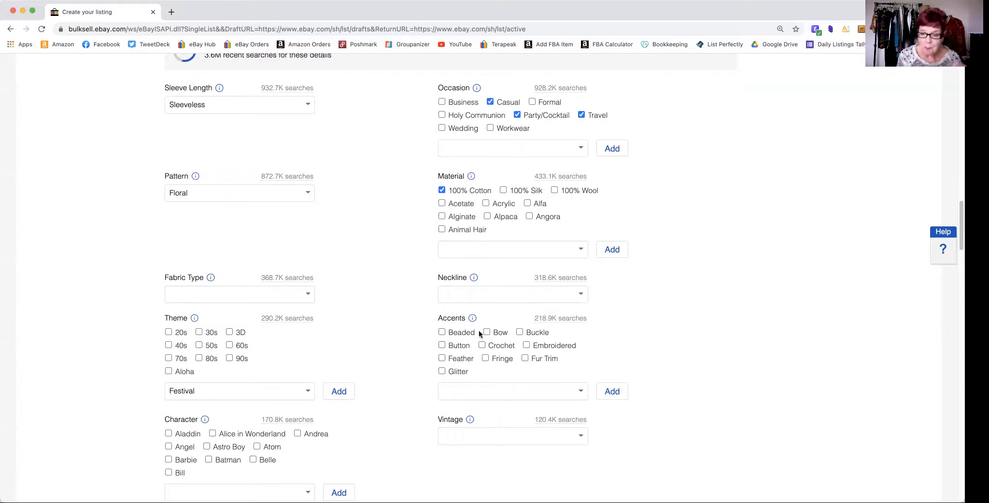
mouse_move(785, 477)
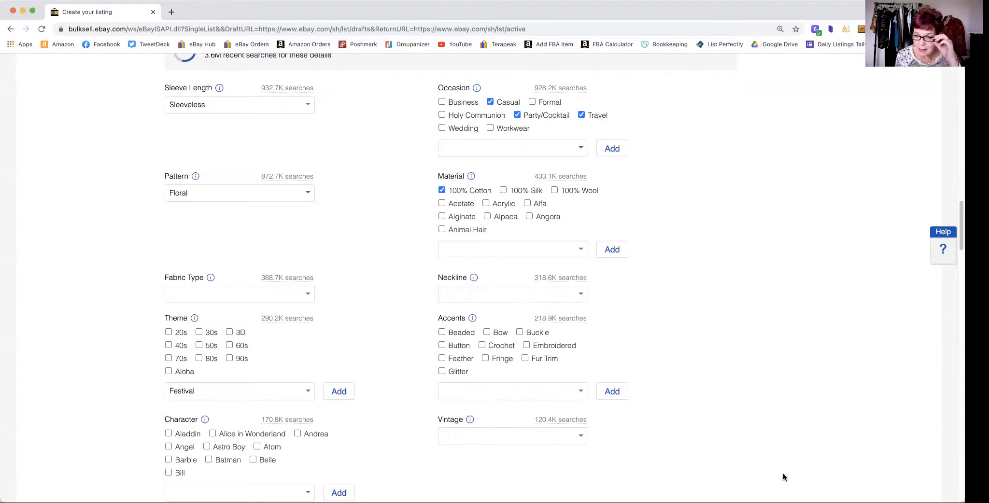